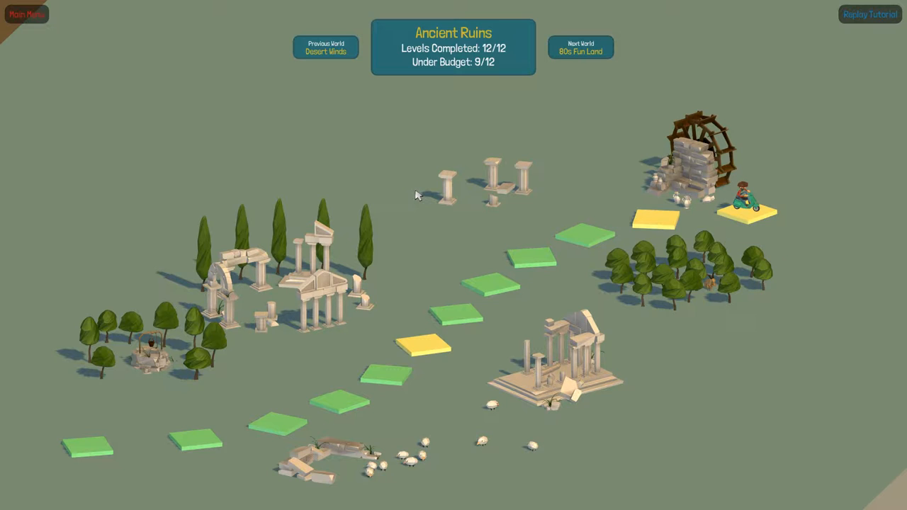
mouse_move(453, 127)
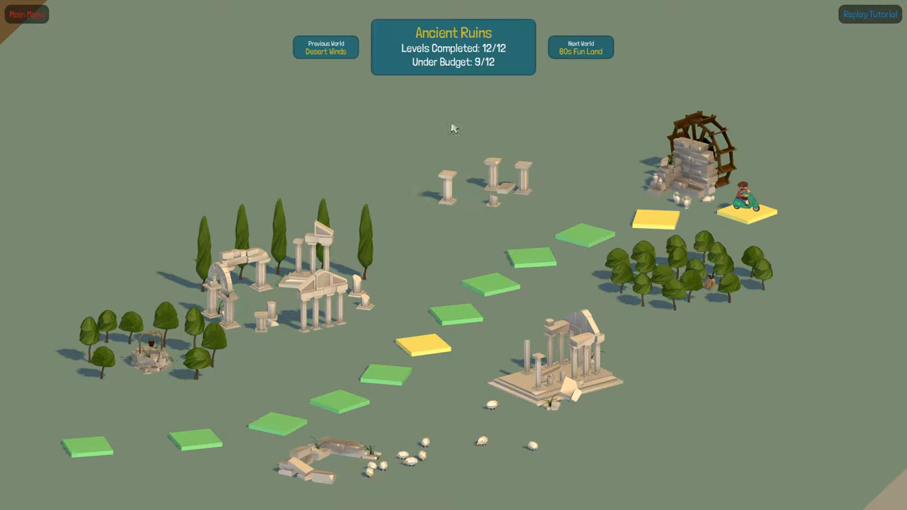
mouse_move(326, 48)
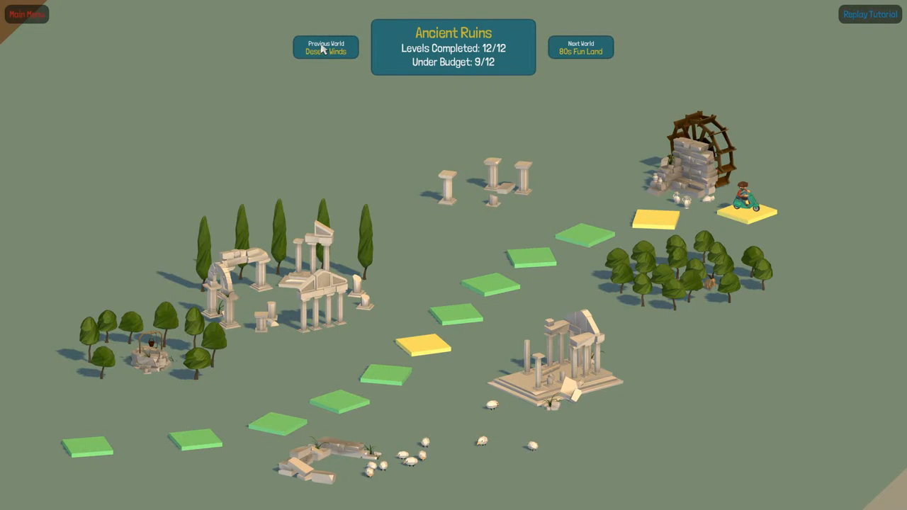
Step: Browse between worlds and return to the Ancient Ruins world
left_click(326, 48)
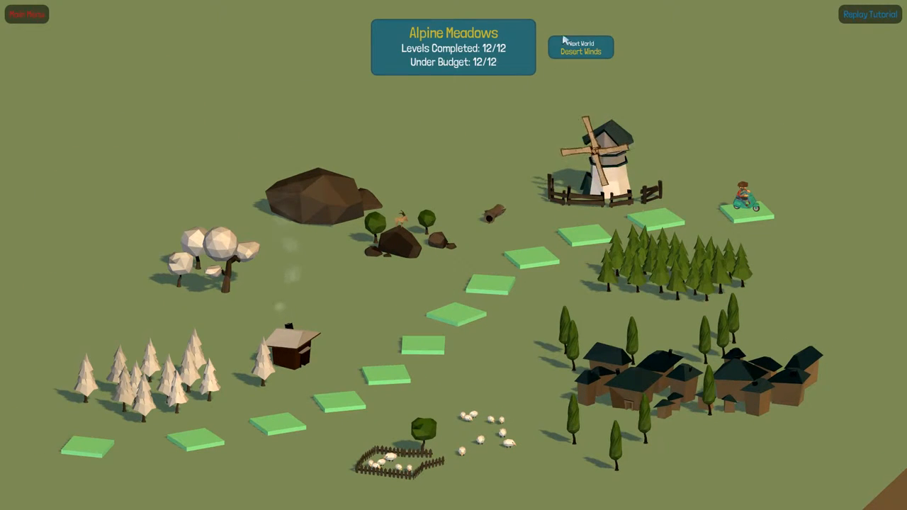
left_click(581, 48)
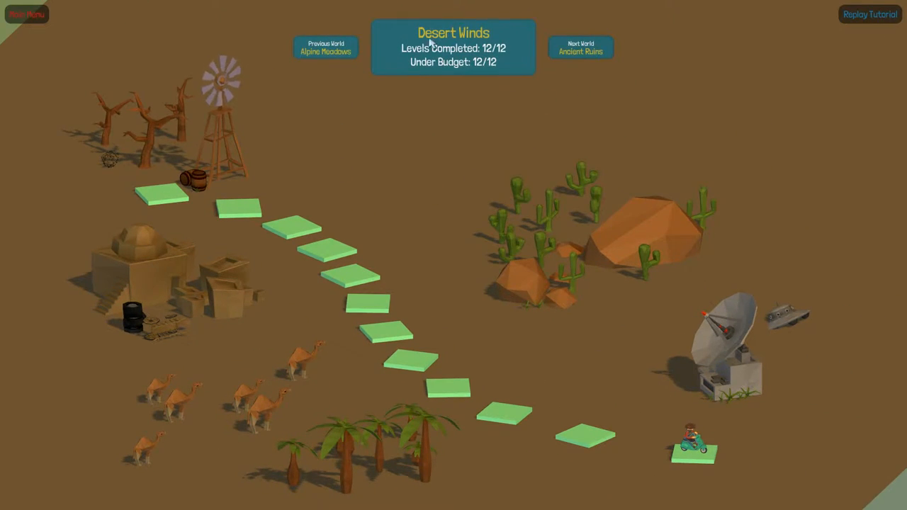
left_click(581, 48)
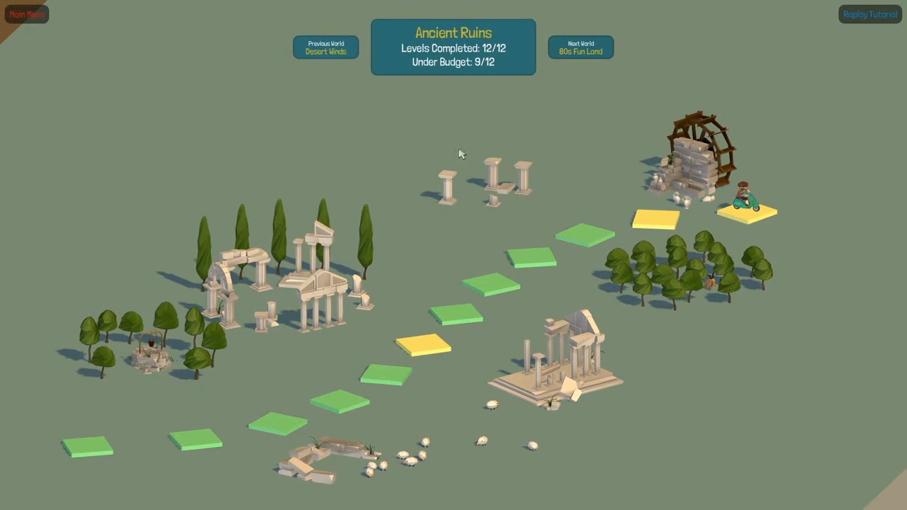
mouse_move(508, 51)
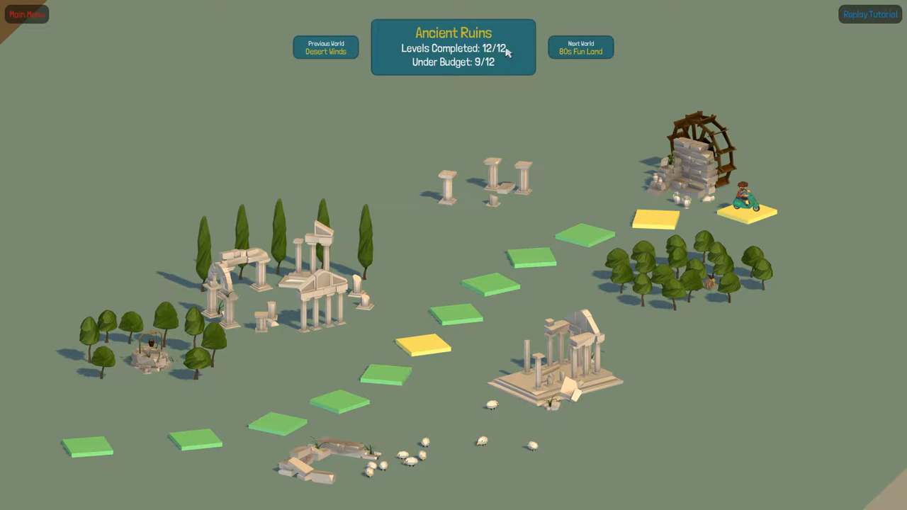
mouse_move(617, 282)
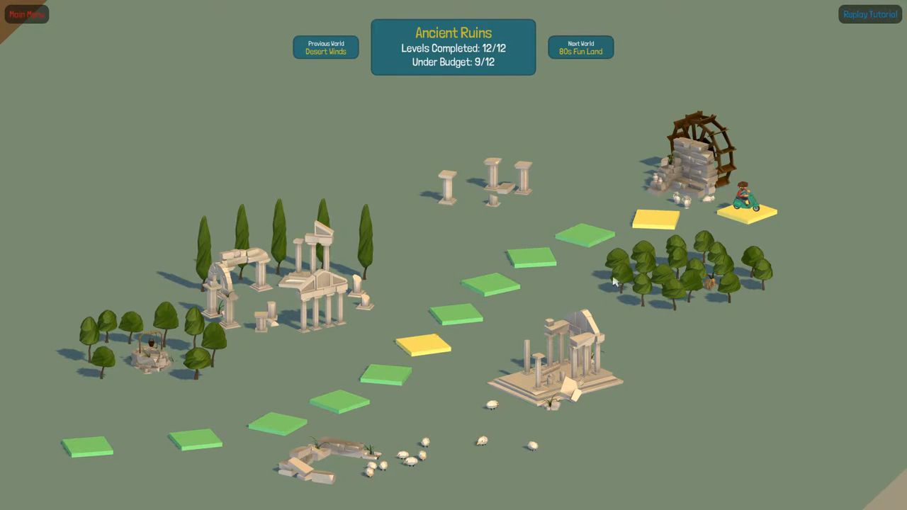
mouse_move(422, 347)
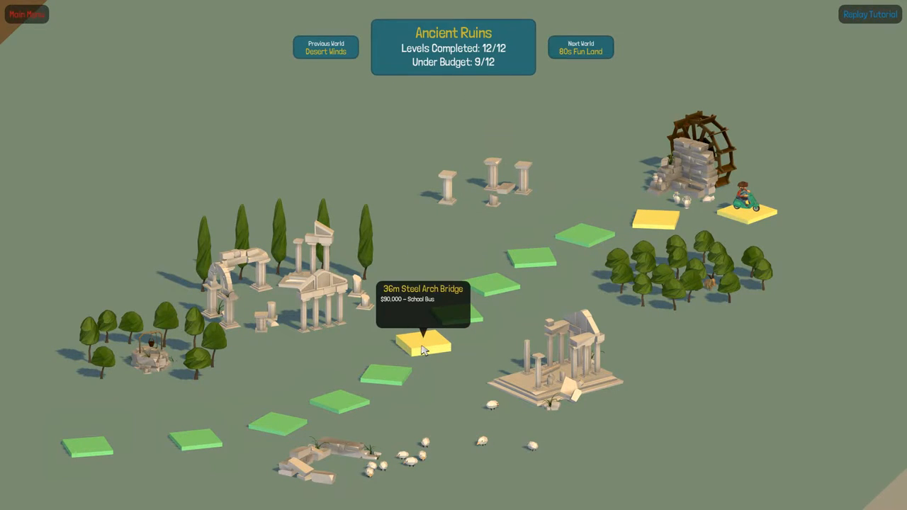
Step: Start the 36m Steel Arch Bridge level, zoom out and bring up the material wheel
left_click(422, 344)
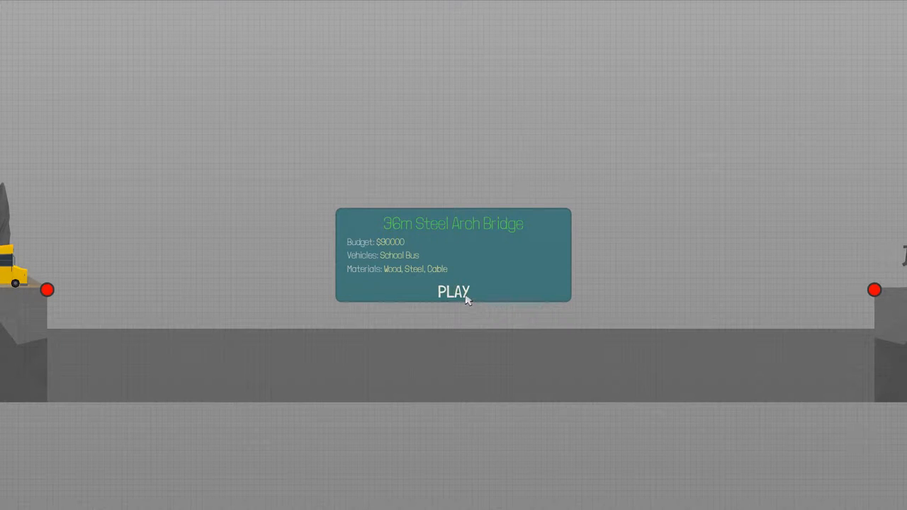
left_click(454, 292)
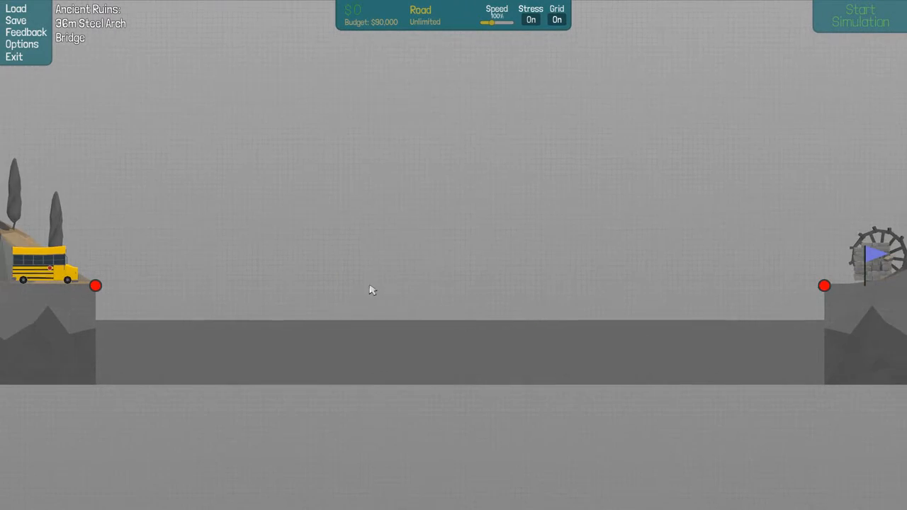
scroll("down", 3)
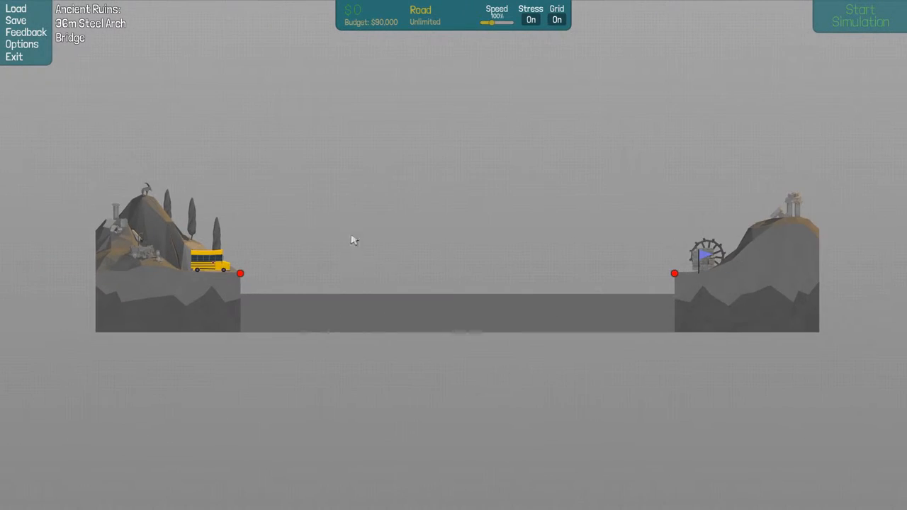
right_click(355, 239)
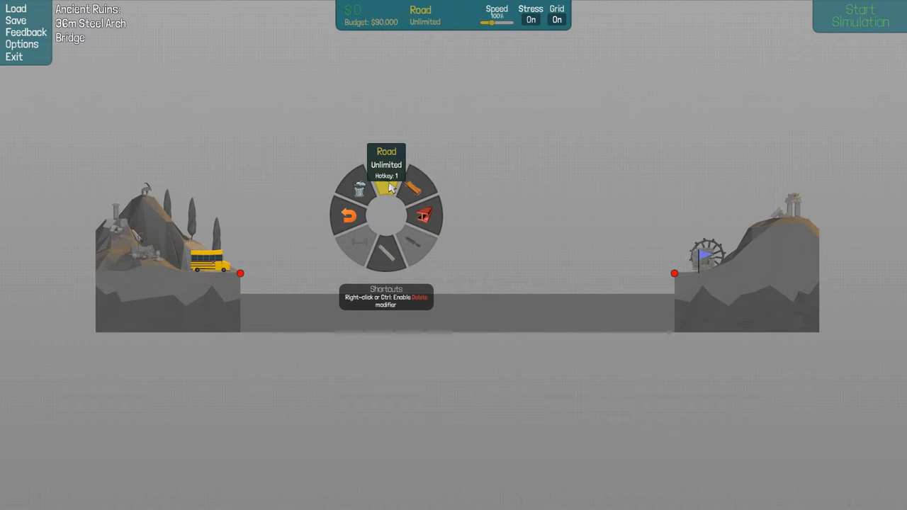
mouse_move(389, 255)
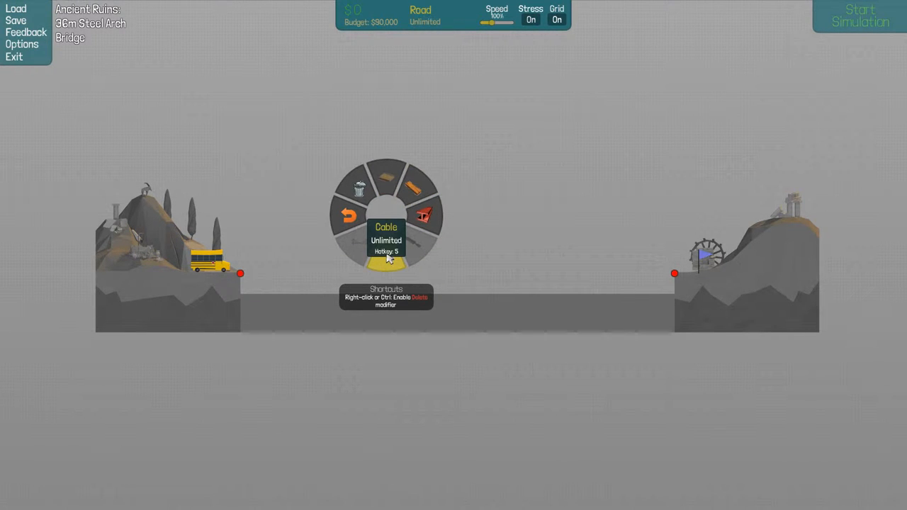
mouse_move(422, 187)
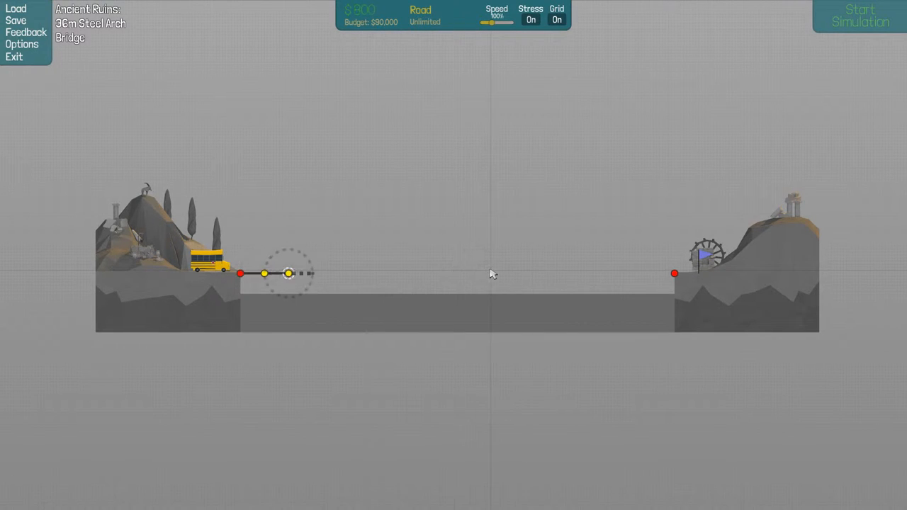
Step: Lay the road deck from the left anchor across the gap to the right anchor
left_click_drag(289, 274, 457, 274)
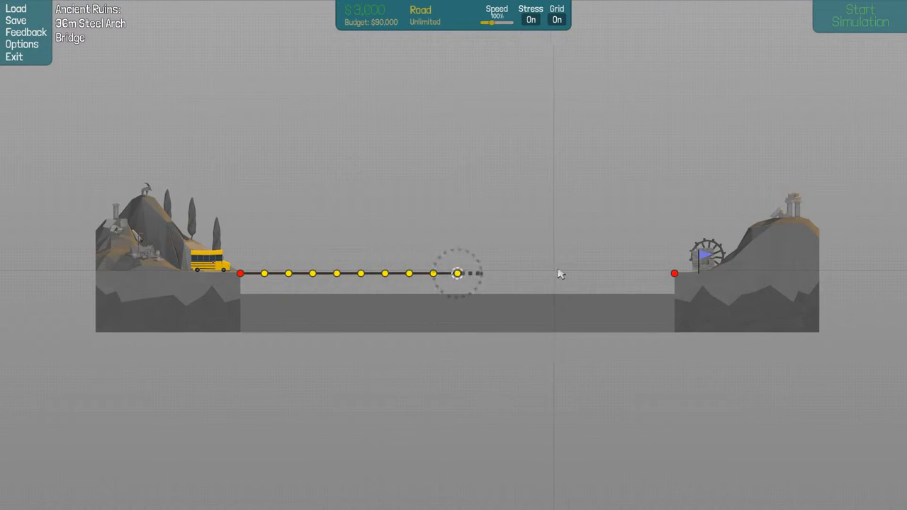
left_click_drag(456, 274, 578, 274)
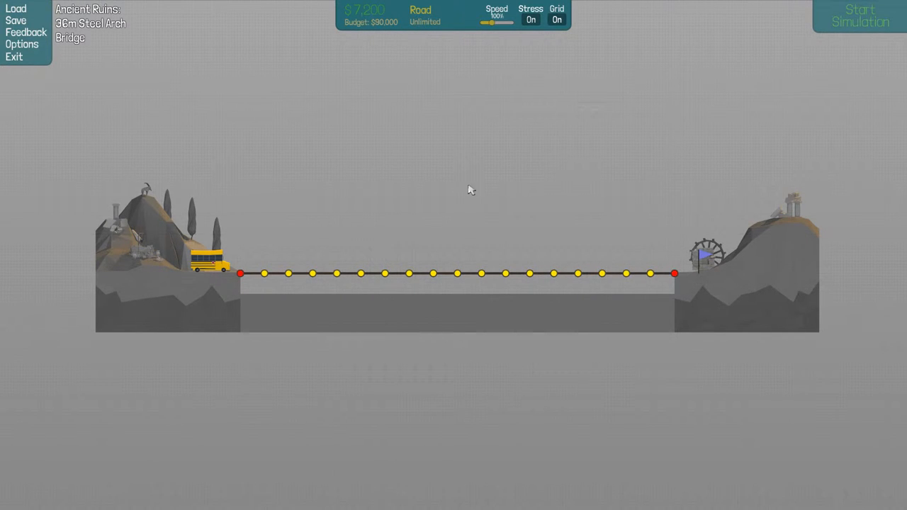
mouse_move(333, 183)
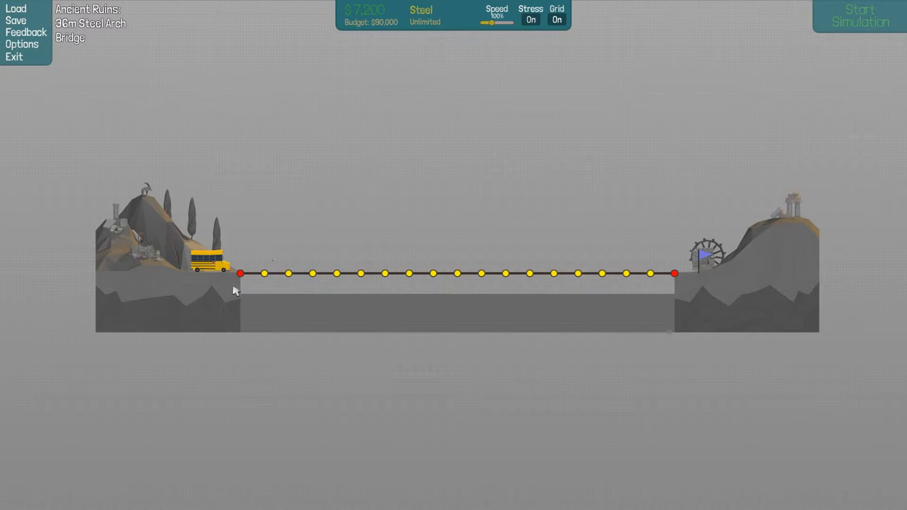
Step: Draw the outer steel arch from the left support up over the crown and down to the right bank
left_click(241, 275)
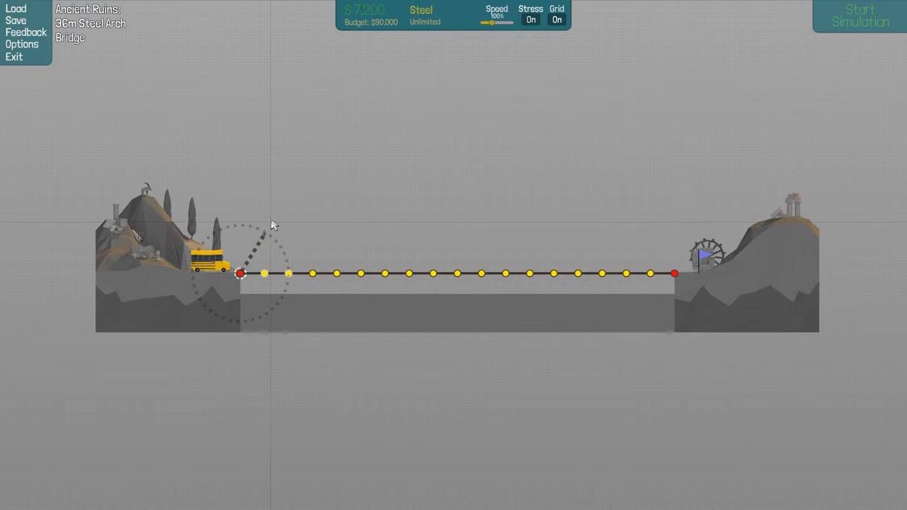
left_click_drag(241, 275, 264, 234)
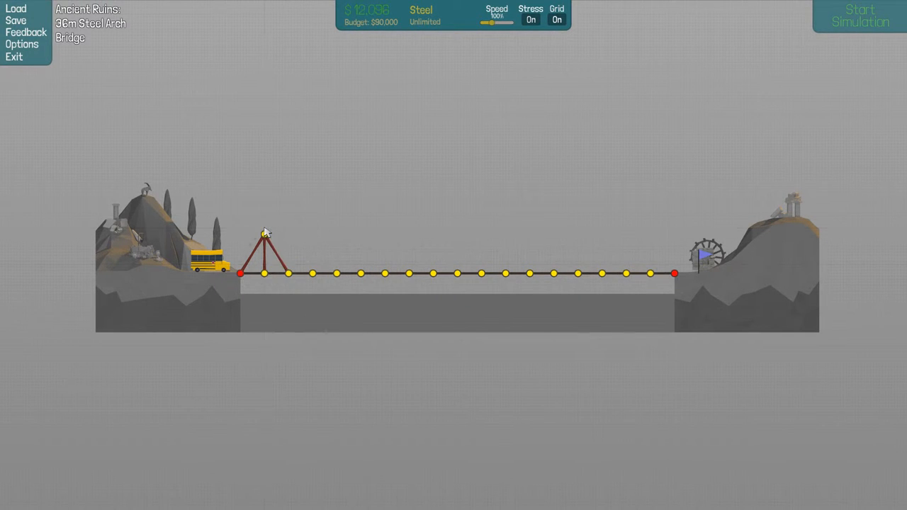
left_click(264, 232)
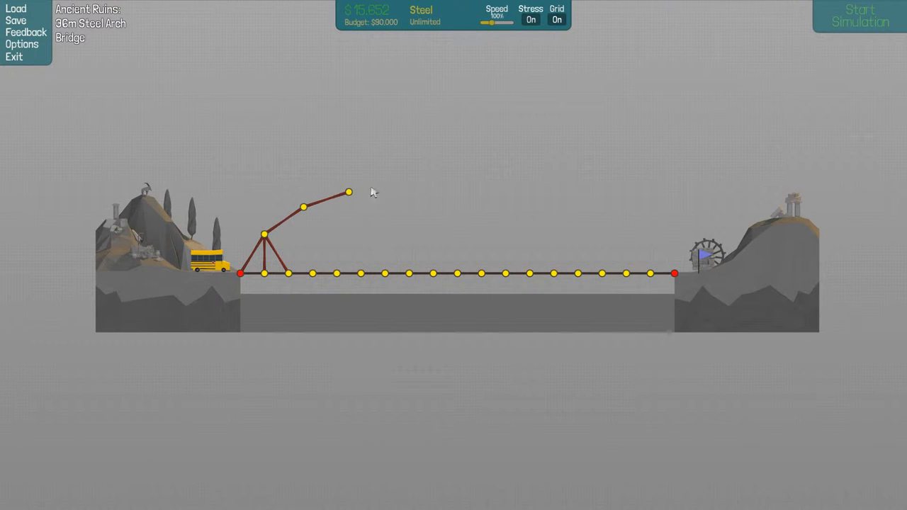
left_click_drag(348, 191, 394, 178)
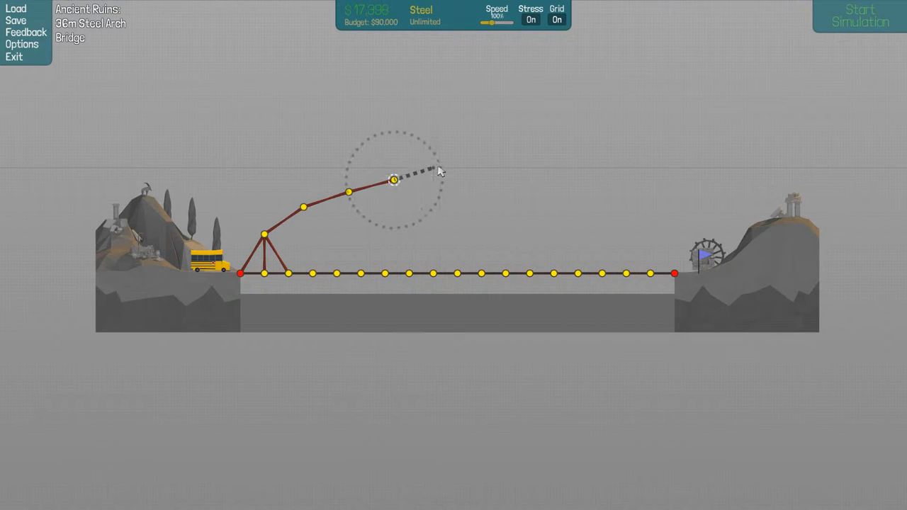
left_click_drag(394, 179, 439, 174)
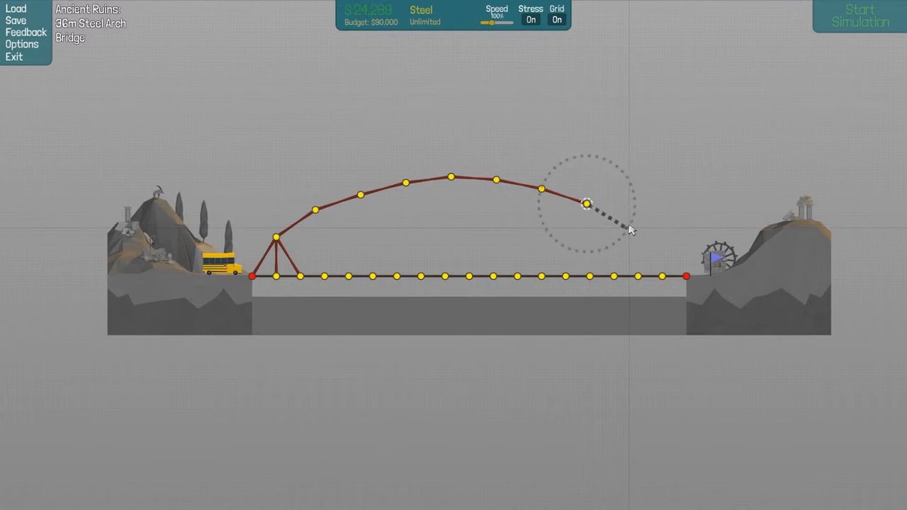
left_click_drag(587, 204, 663, 243)
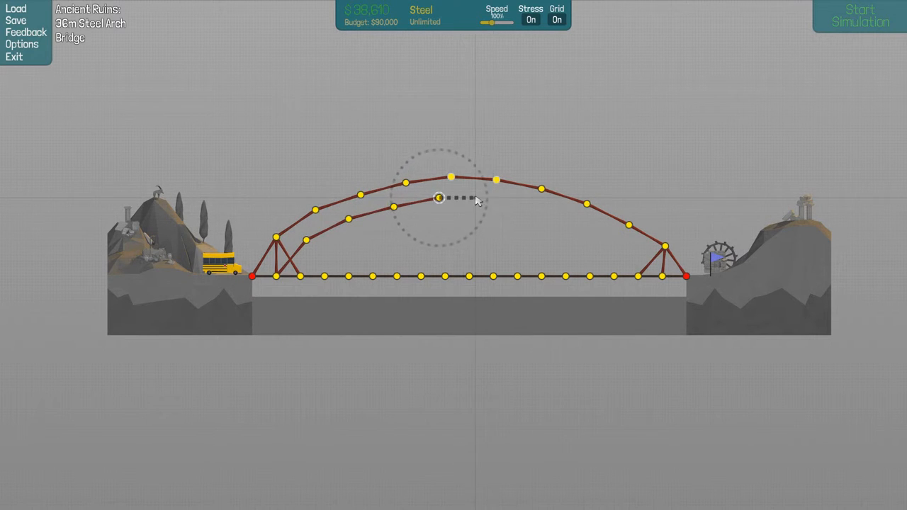
Step: Draw the inner steel arch across the middle and down toward the right support
left_click_drag(439, 198, 556, 215)
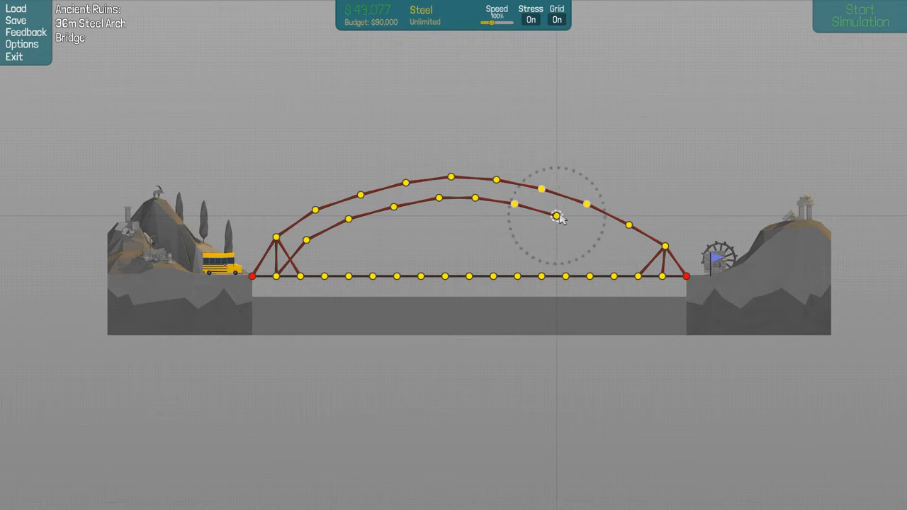
left_click_drag(556, 216, 612, 234)
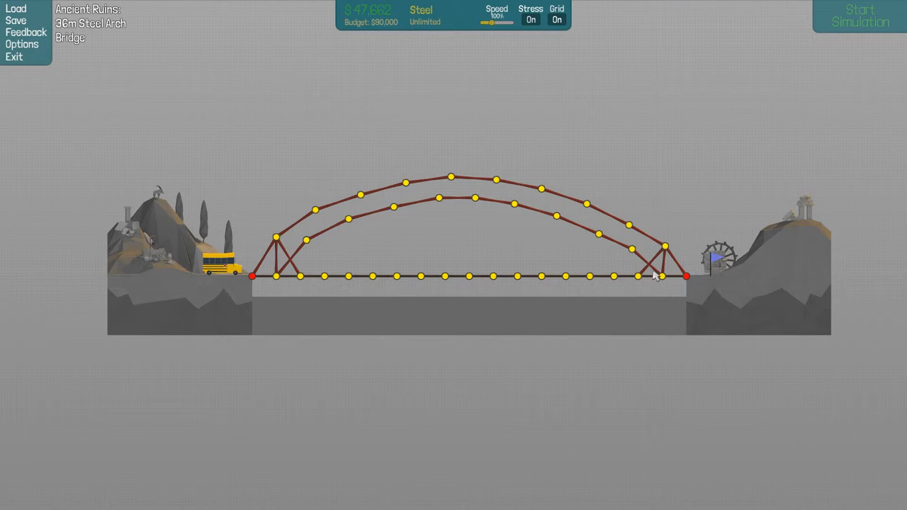
mouse_move(361, 255)
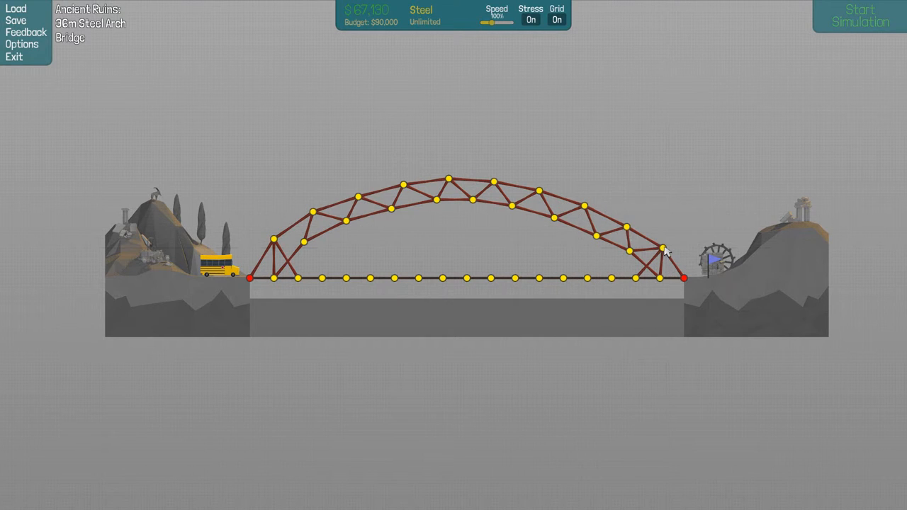
mouse_move(370, 255)
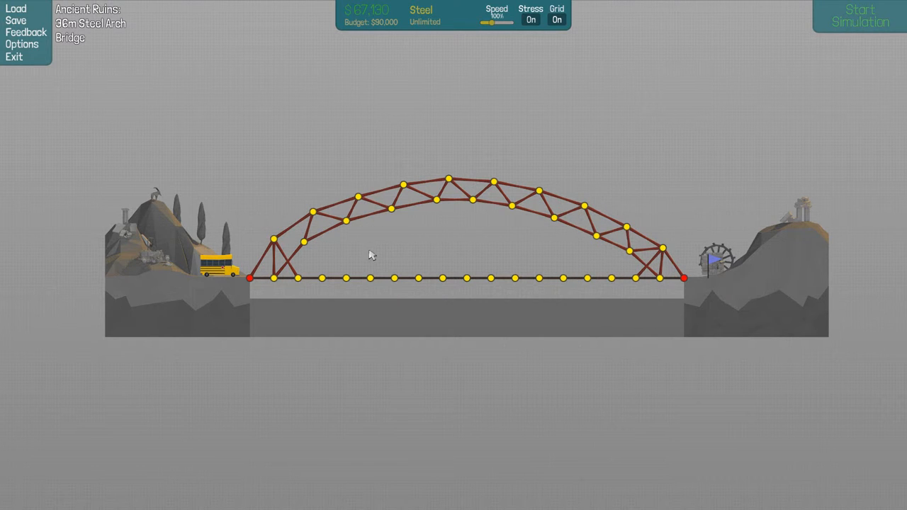
Step: Switch the building material to cables after bracing the arches
left_click(372, 254)
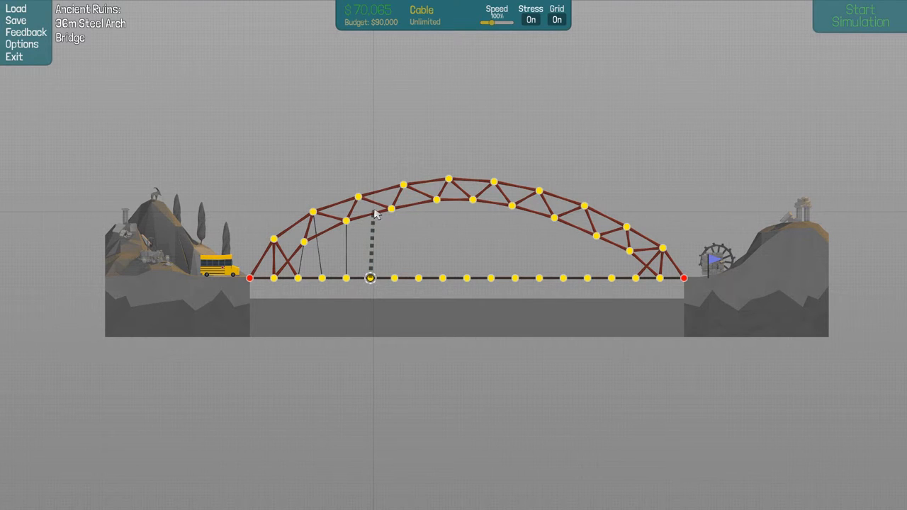
Step: Hang a cable from an arch joint down to a deck joint
left_click_drag(370, 278, 391, 210)
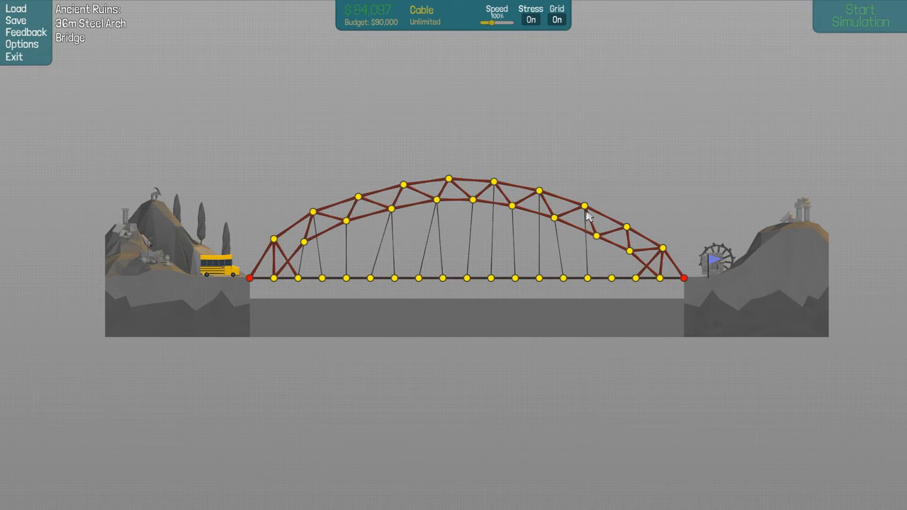
mouse_move(564, 211)
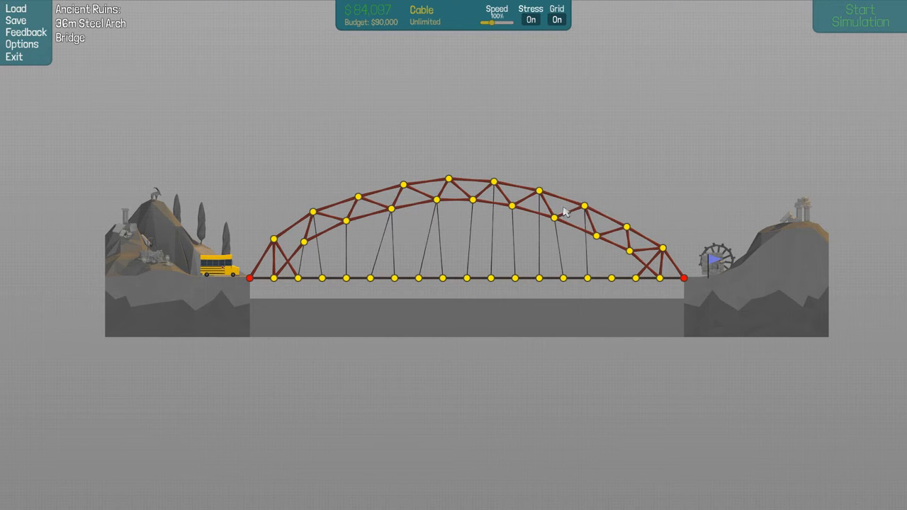
mouse_move(612, 276)
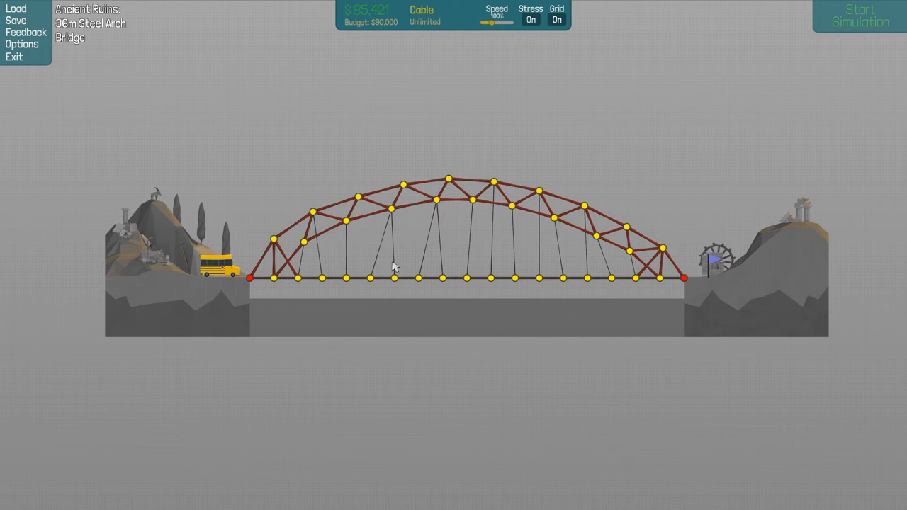
mouse_move(399, 263)
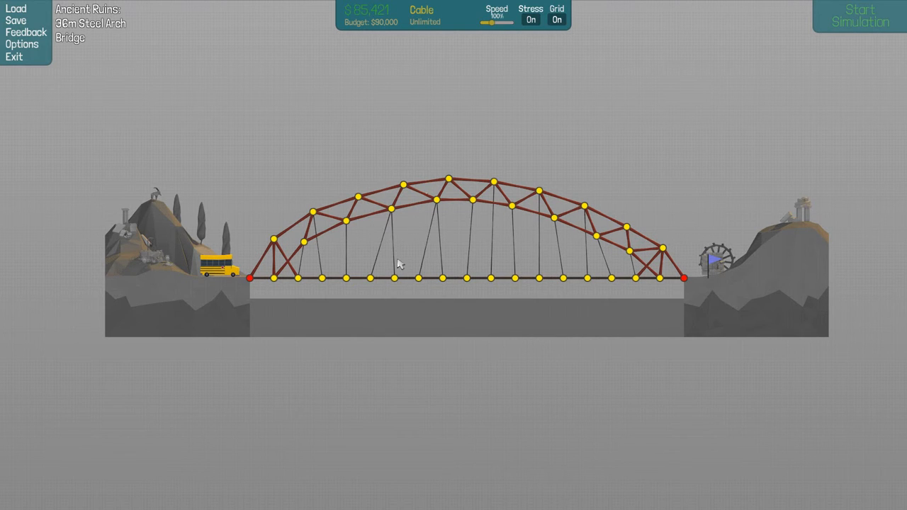
Step: Switch the material selector from Cable back to Steel
left_click(859, 15)
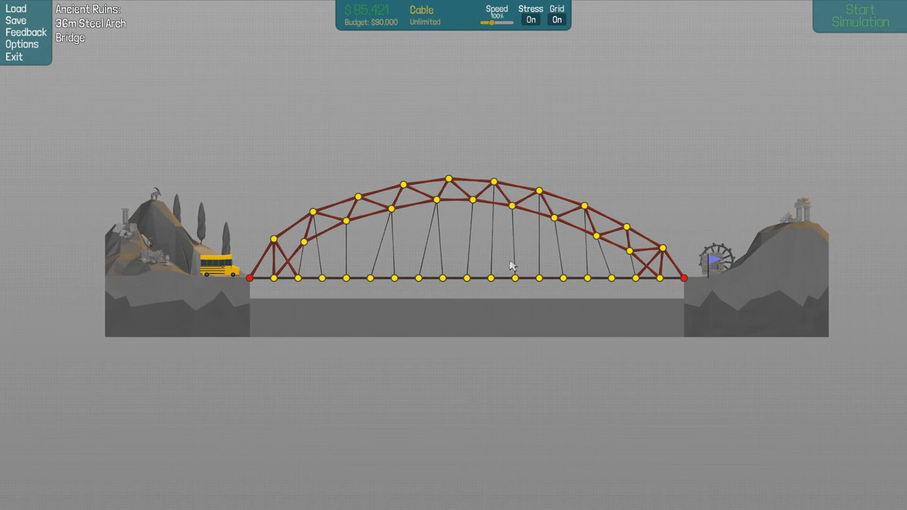
mouse_move(533, 318)
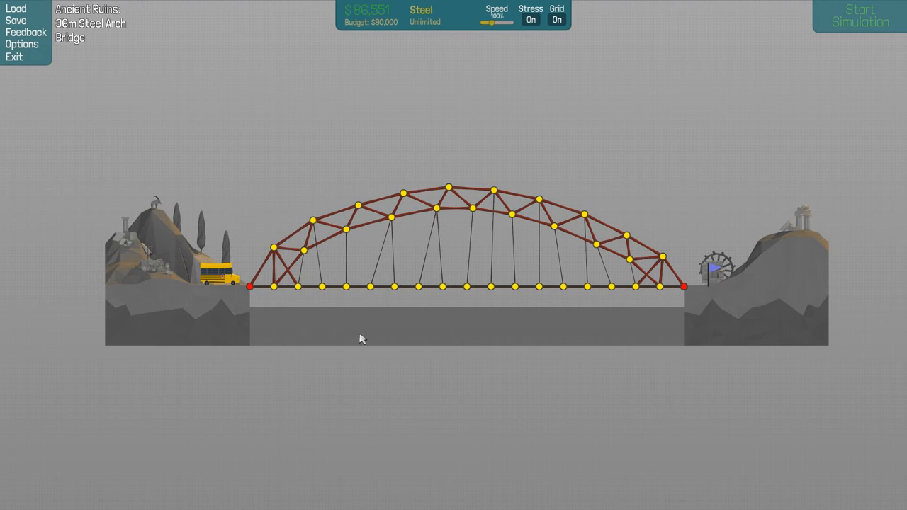
Step: Run the simulation so the school bus crosses and the level completes
left_click(859, 16)
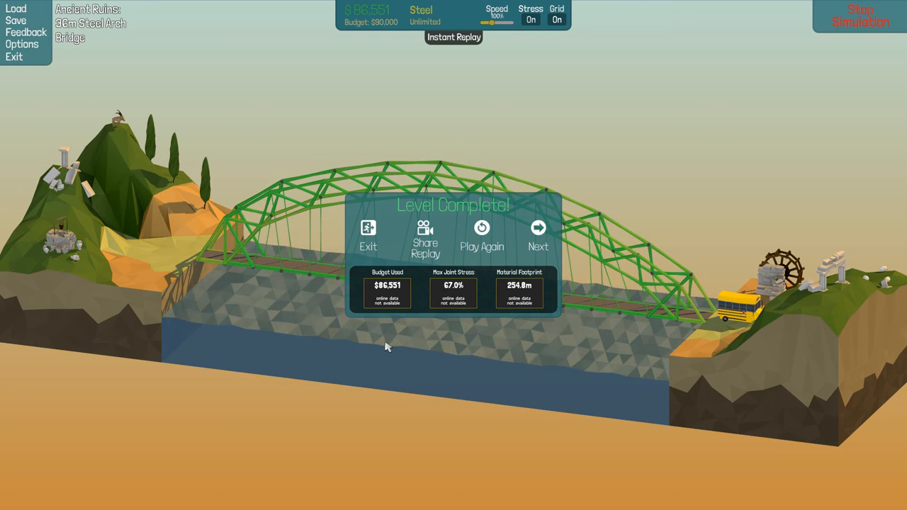
mouse_move(461, 333)
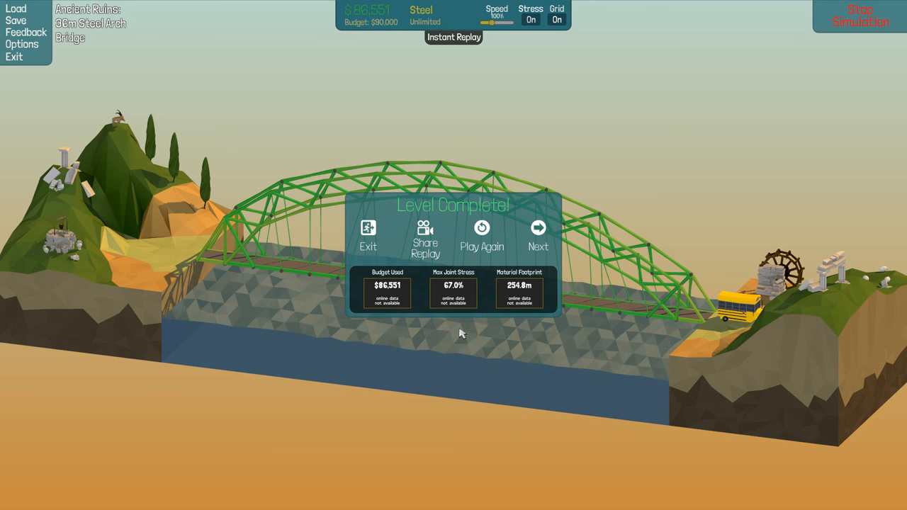
mouse_move(476, 332)
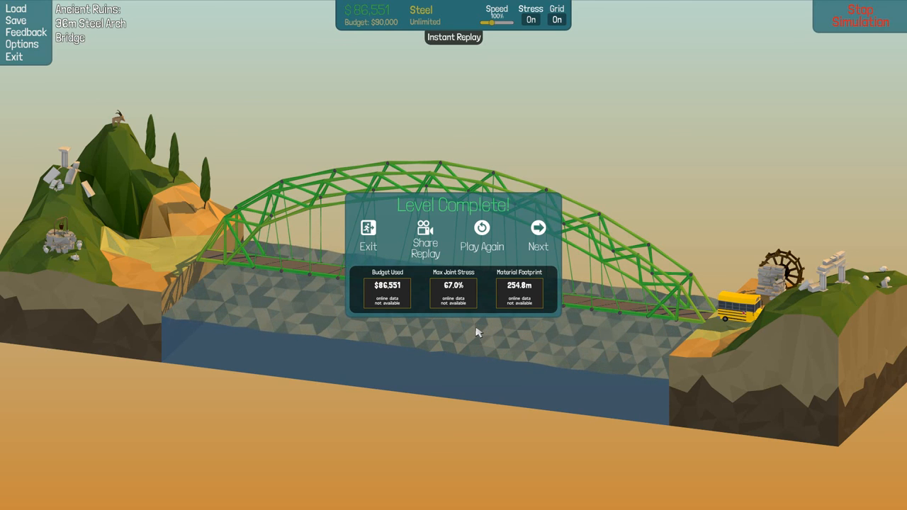